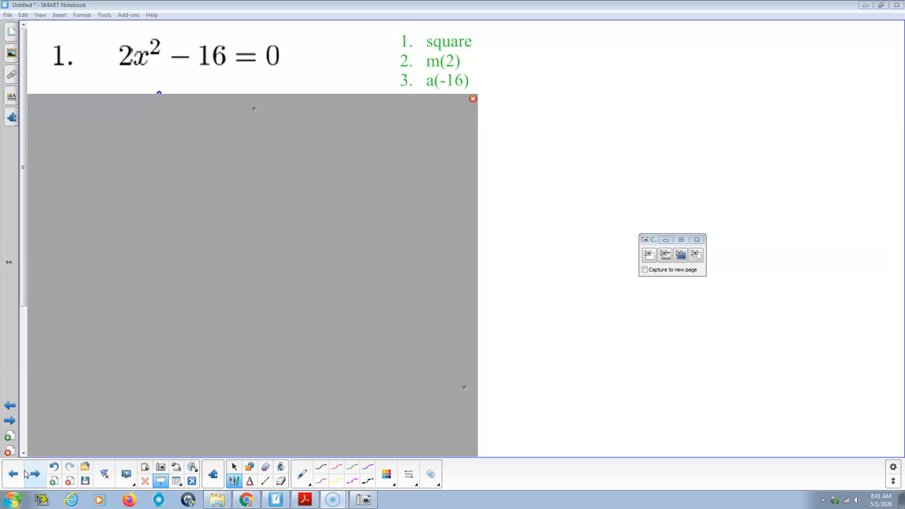
{"action": "mouse_move", "coordinate": [139, 274]}
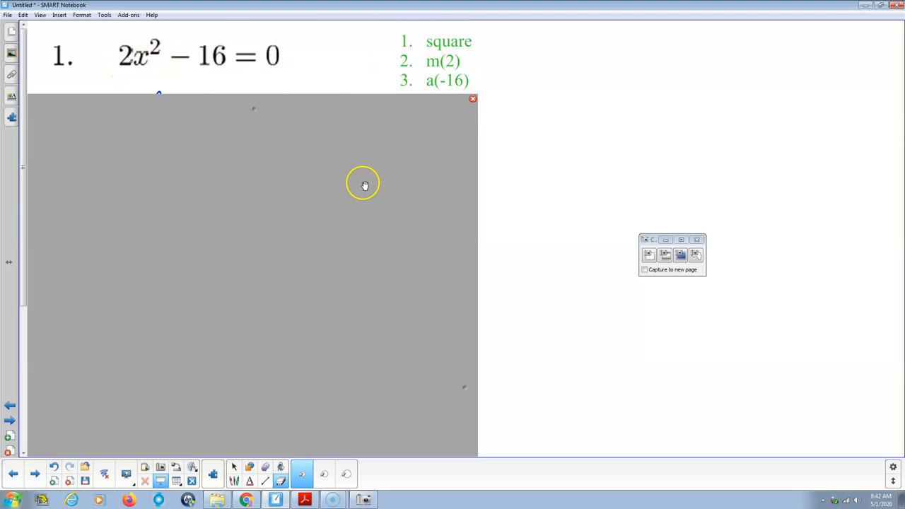
{"action": "mouse_move", "coordinate": [216, 164]}
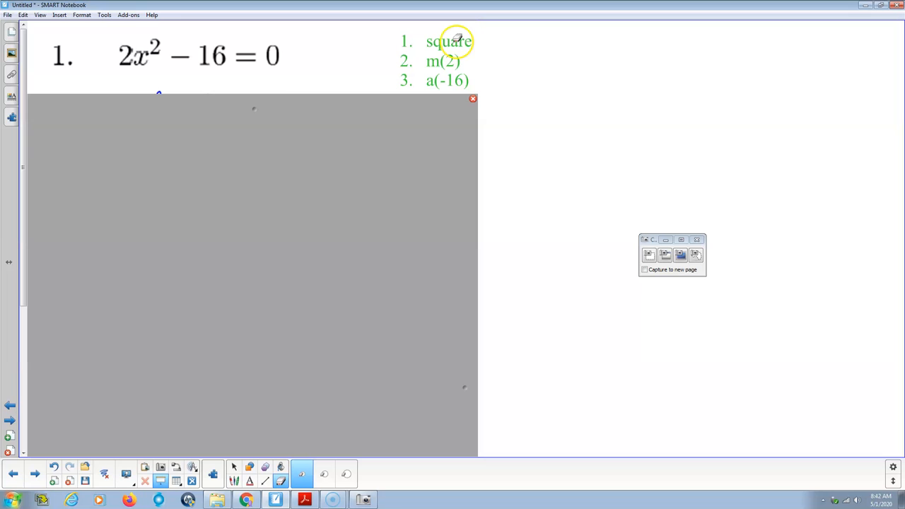
{"action": "mouse_move", "coordinate": [207, 118]}
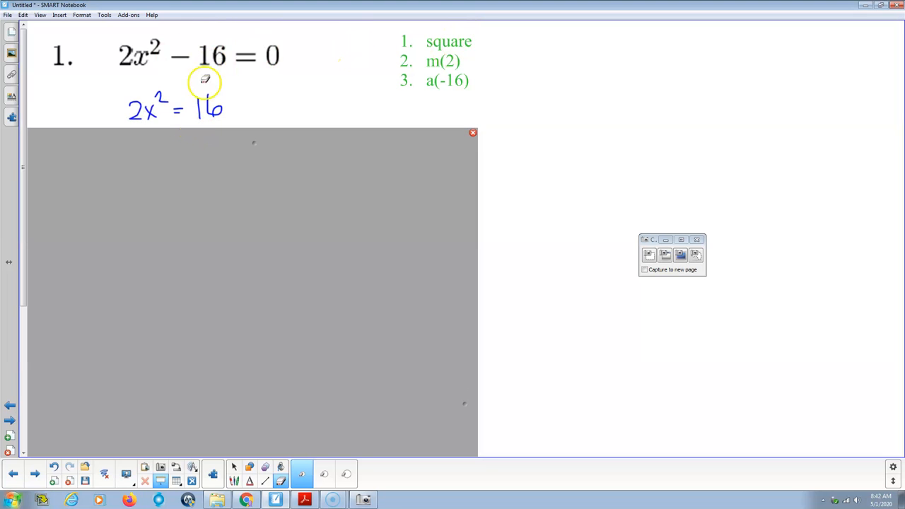
{"action": "mouse_move", "coordinate": [253, 196]}
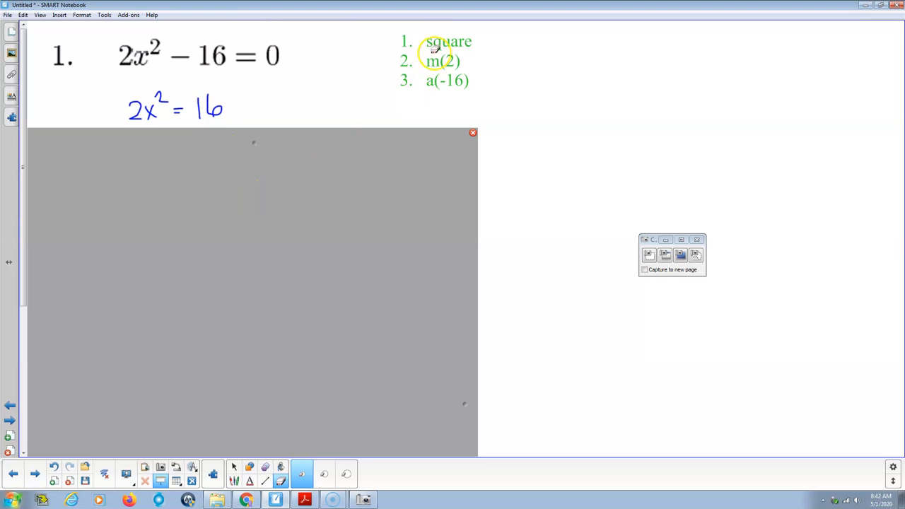
{"action": "mouse_move", "coordinate": [228, 165]}
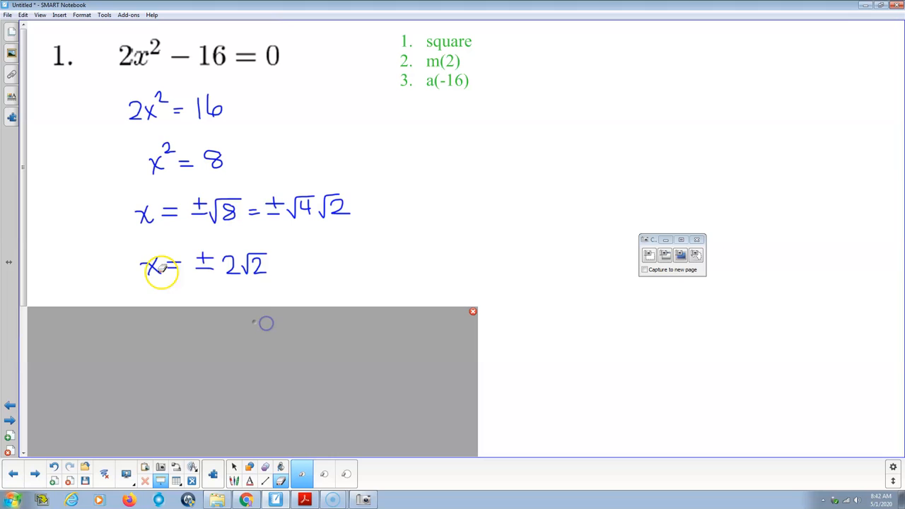
Handwrite 2x²=16, x²=8, x=±√8=±√4√2 and x=±2√2 in blue pen.
{"action": "left_click_drag", "start_coordinate": [163, 272], "coordinate": [253, 283]}
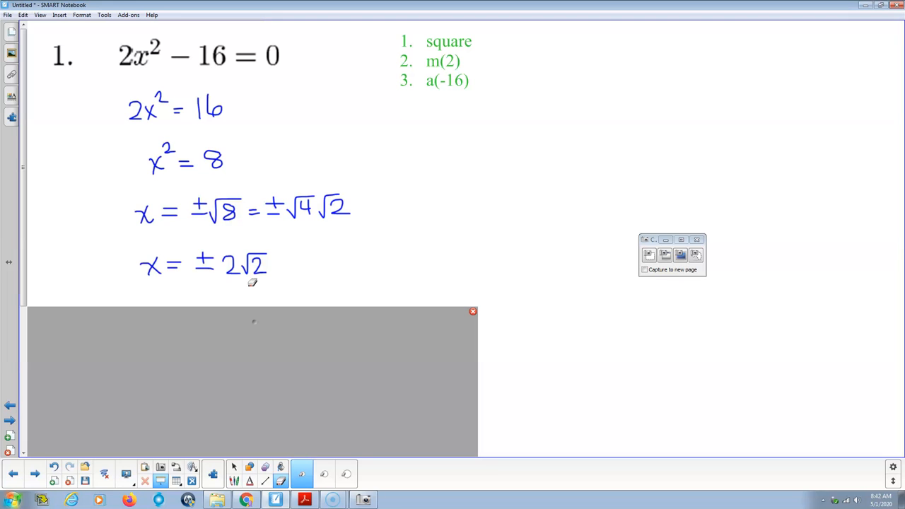
{"action": "mouse_move", "coordinate": [253, 282]}
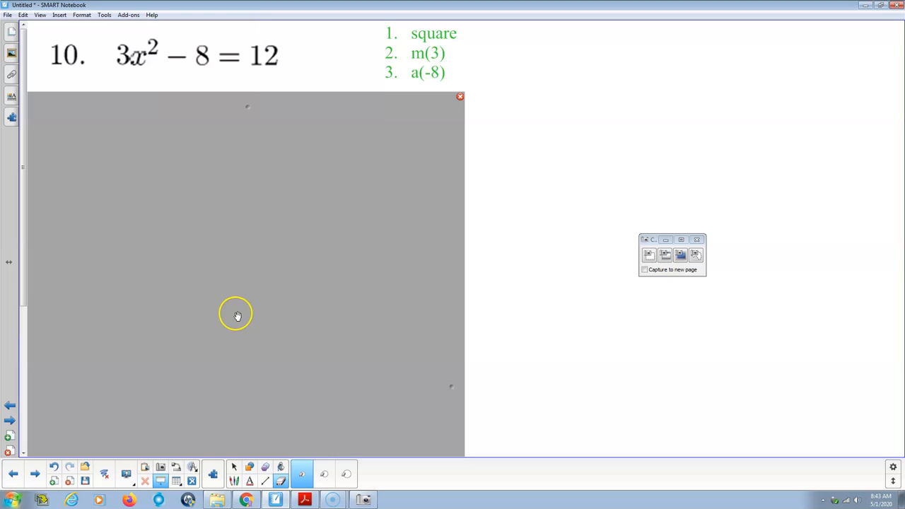
{"action": "mouse_move", "coordinate": [224, 194]}
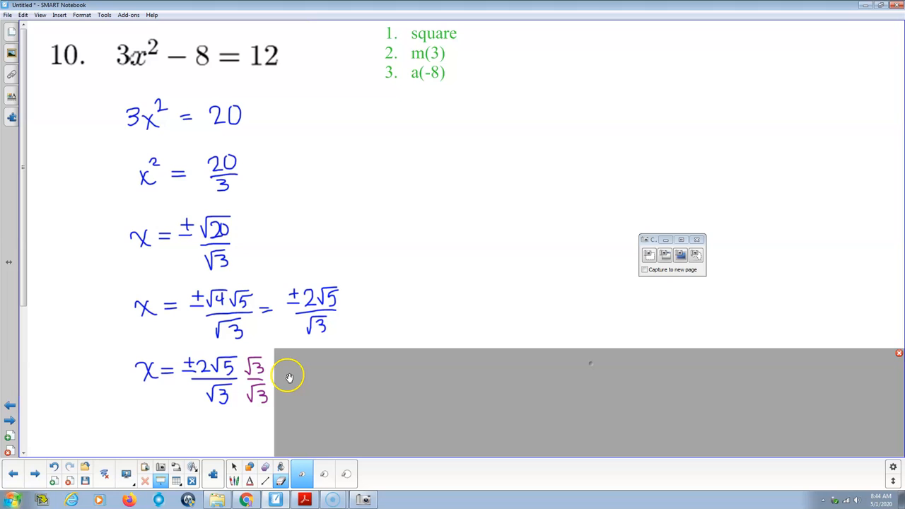
{"action": "mouse_move", "coordinate": [306, 374]}
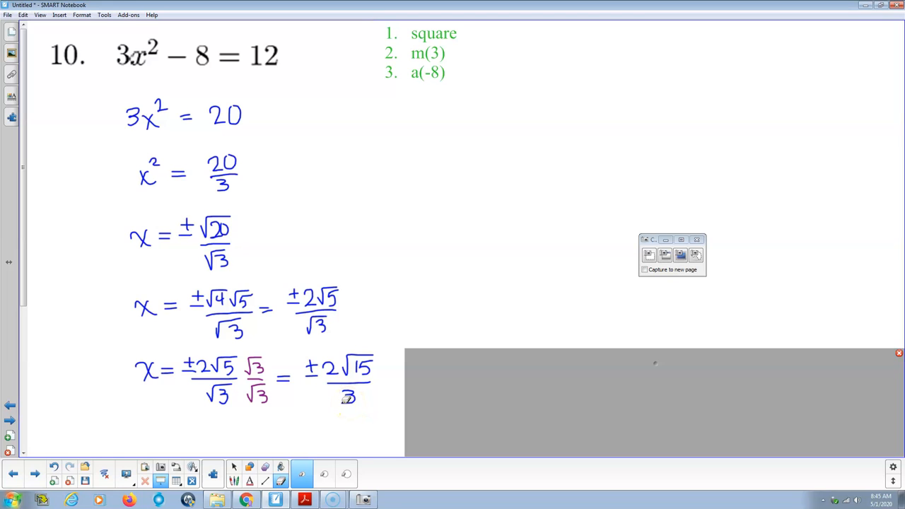
Multiply ±2√5/√3 by √3/√3 in purple, then write = ±2√15/3 in blue.
{"action": "left_click", "coordinate": [331, 372]}
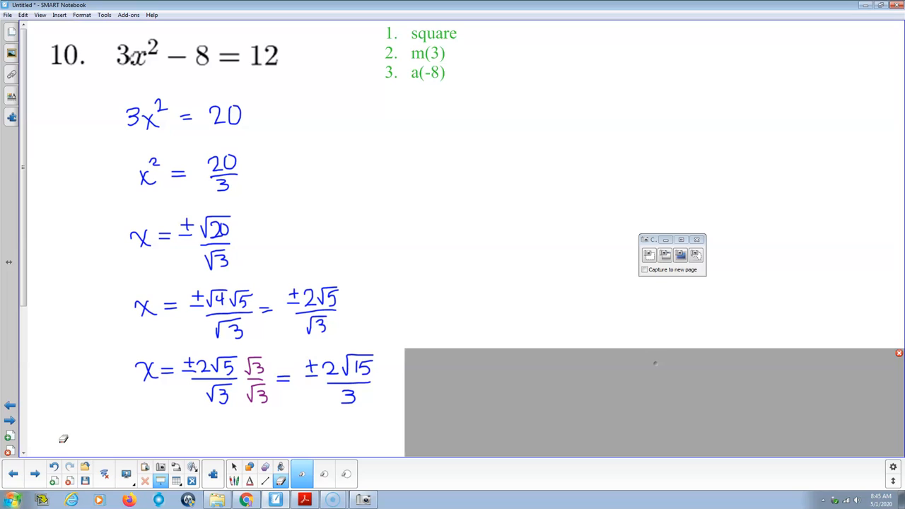
{"action": "mouse_move", "coordinate": [65, 438]}
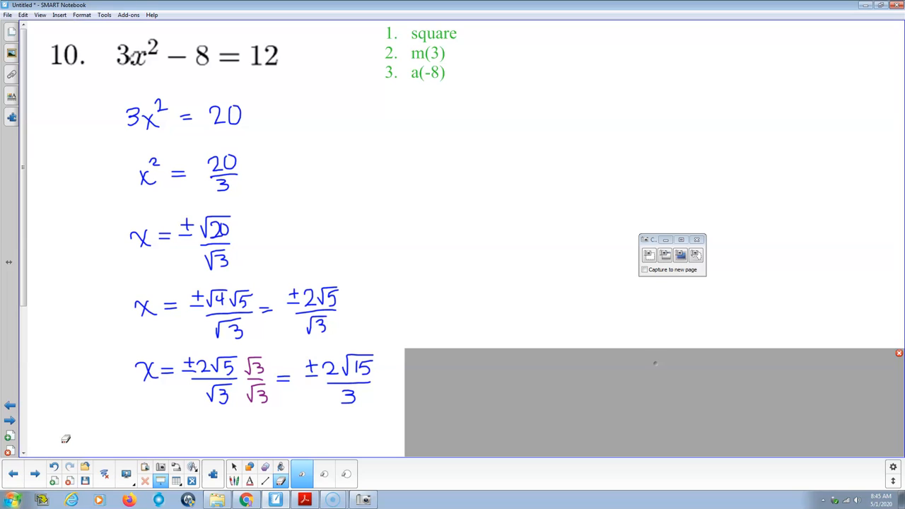